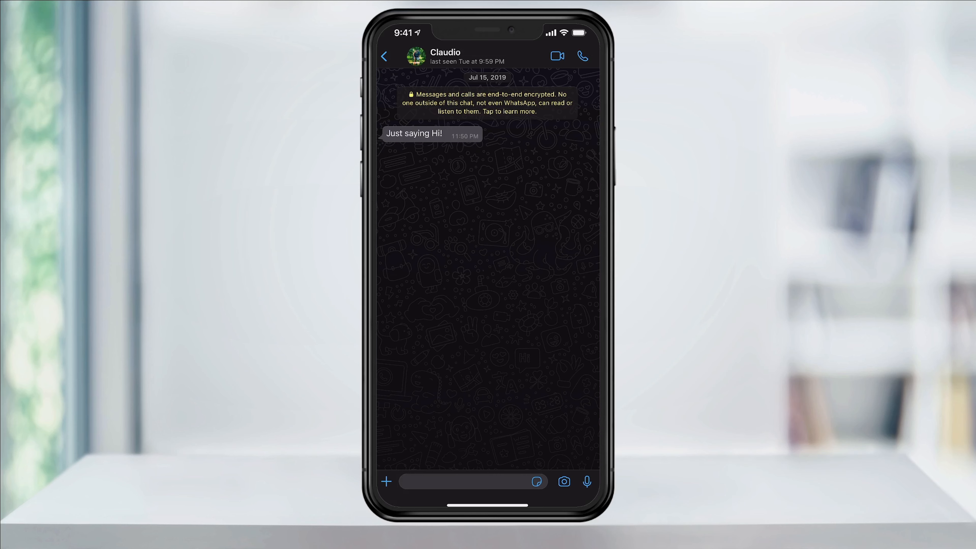
Leave the conversation and go to the app's Settings, Chats section
click(384, 56)
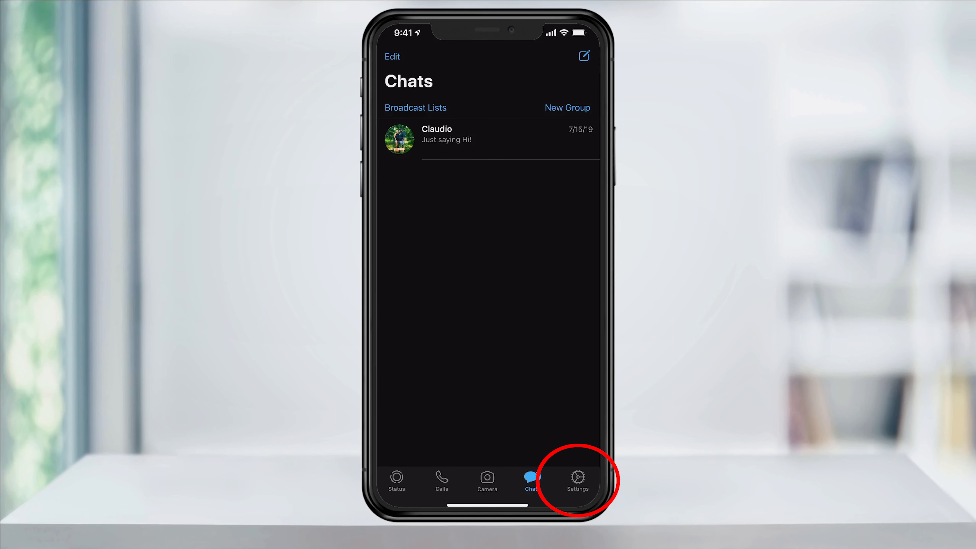
click(577, 481)
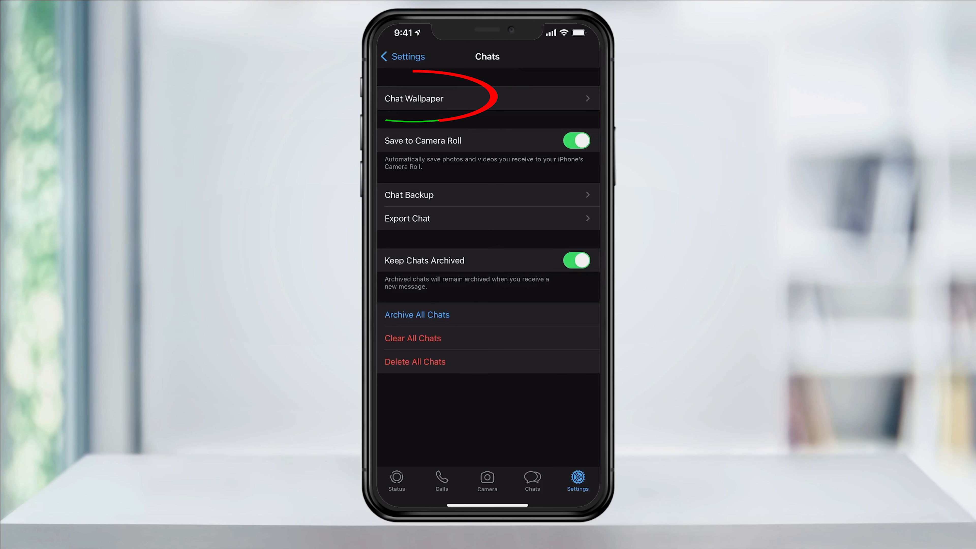
In Chat Wallpaper, try a higher dark-mode dimming and set it back lower
click(414, 98)
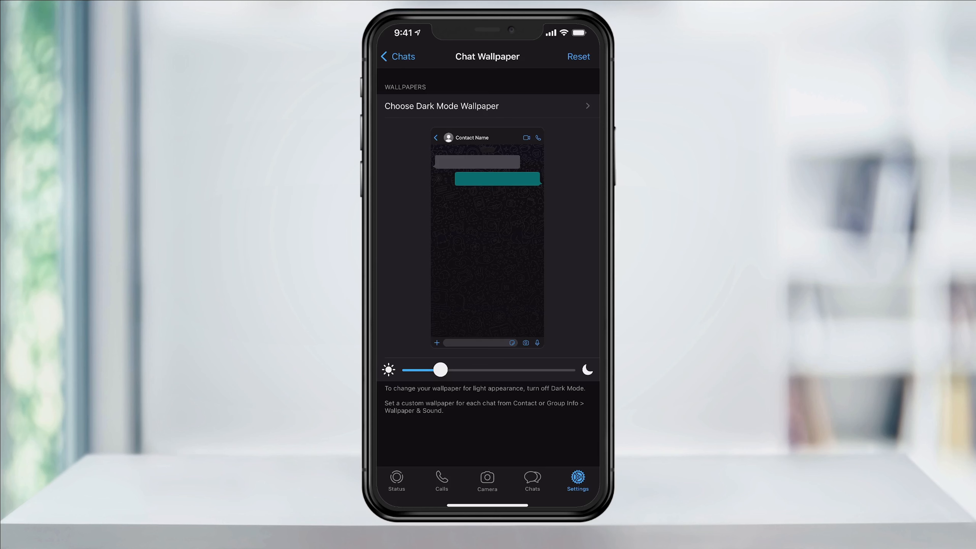
drag(441, 370, 495, 370)
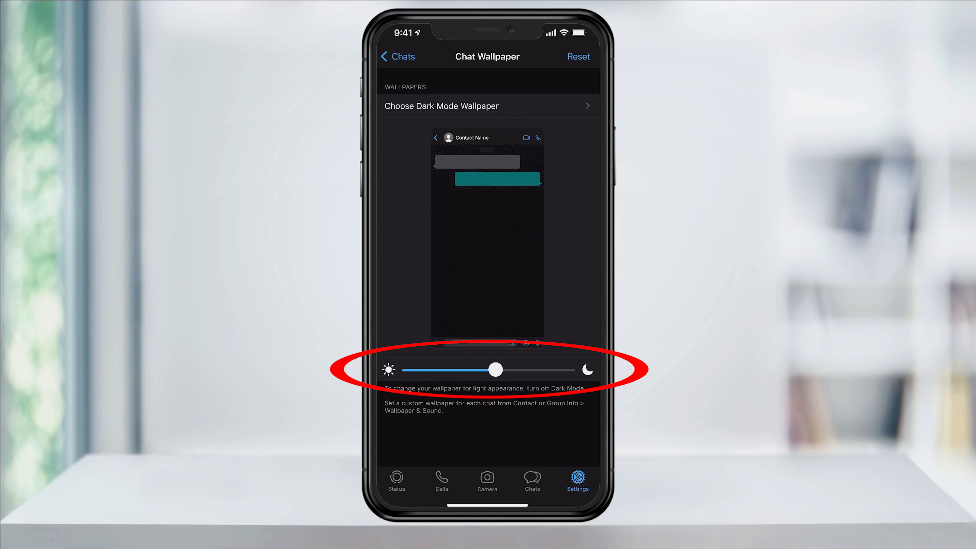
drag(494, 369, 408, 369)
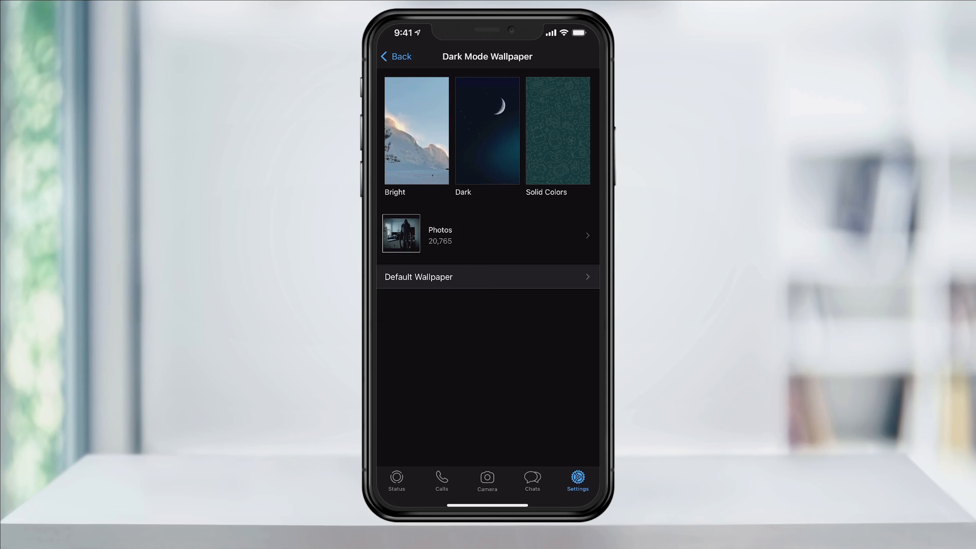
From the Bright collection, preview the city skyline below a snowy mountain photo
click(416, 130)
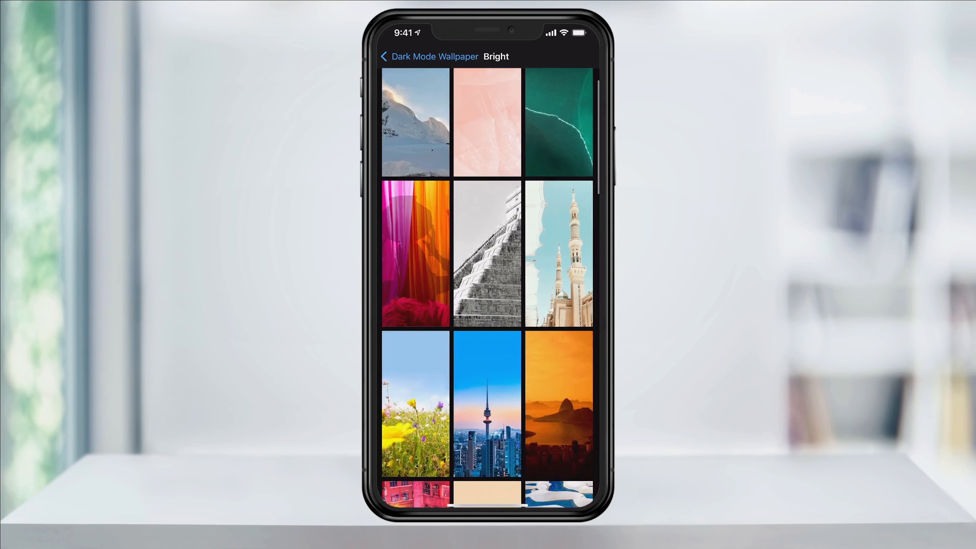
scroll(down, 3)
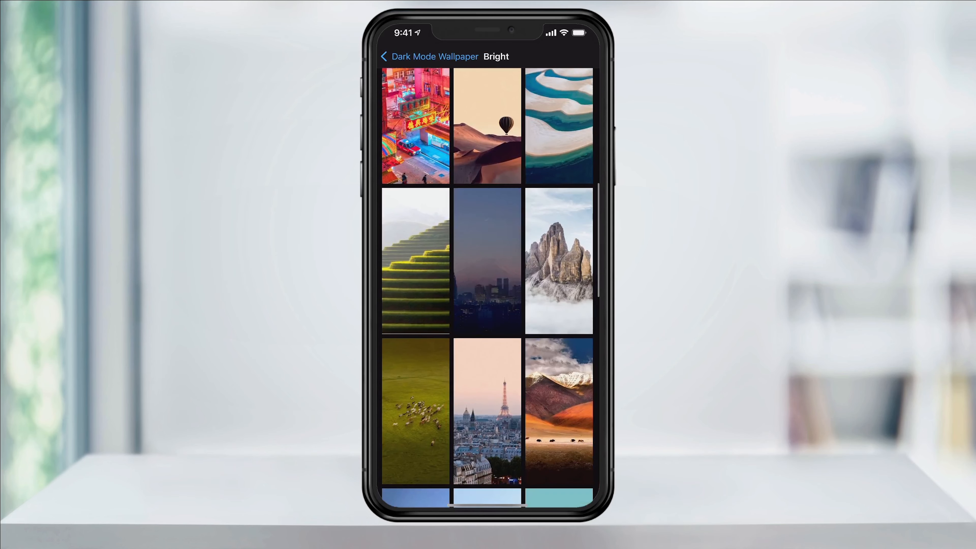
click(488, 260)
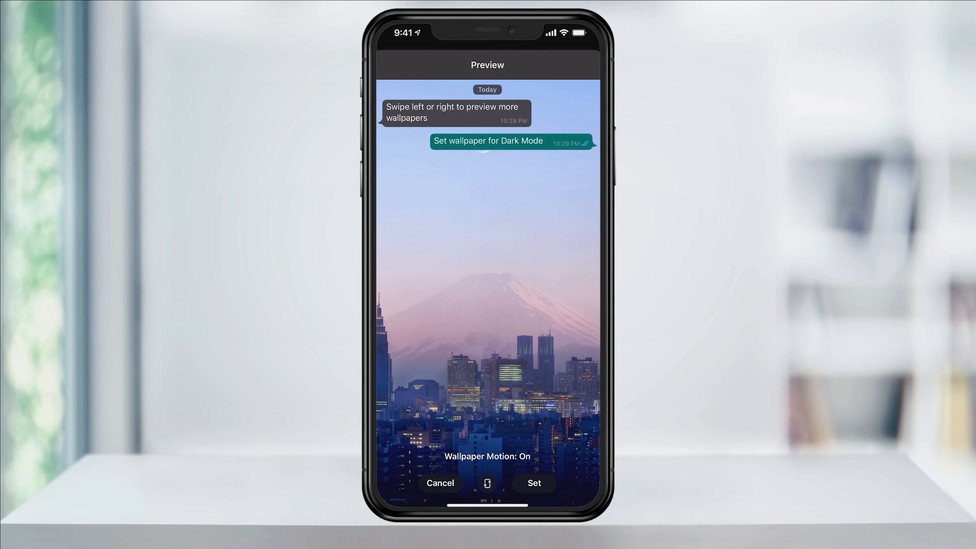
click(488, 484)
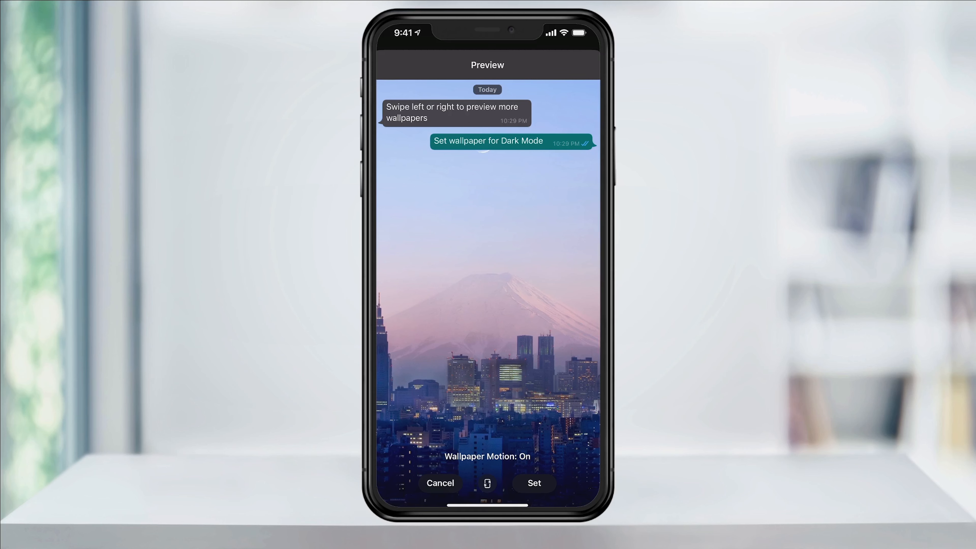
click(533, 482)
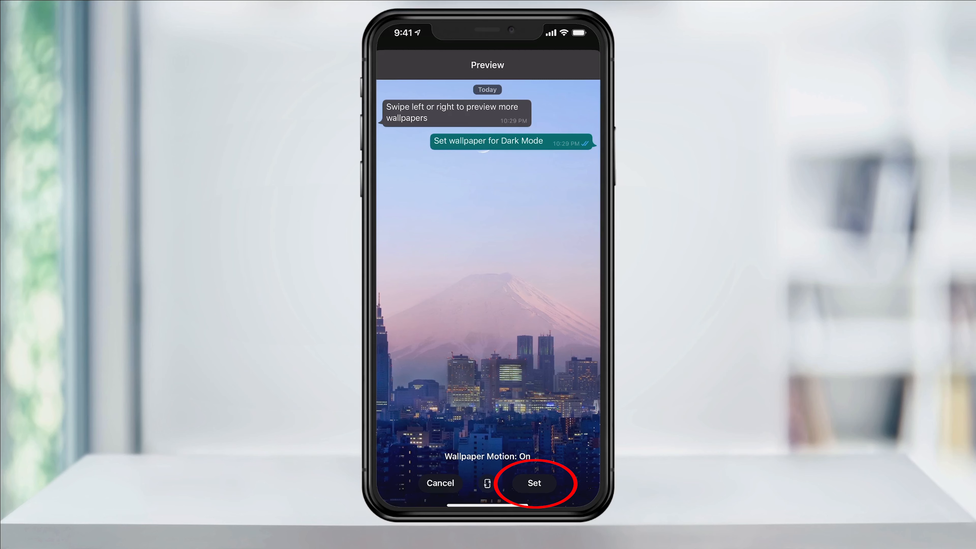
Set the city-and-mountain photo as the default dark mode chat wallpaper
click(533, 482)
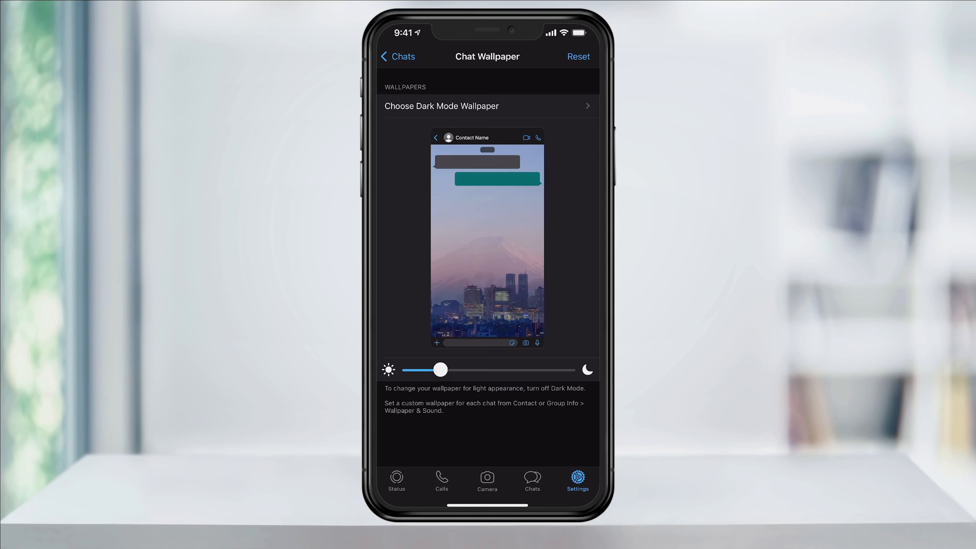
click(397, 57)
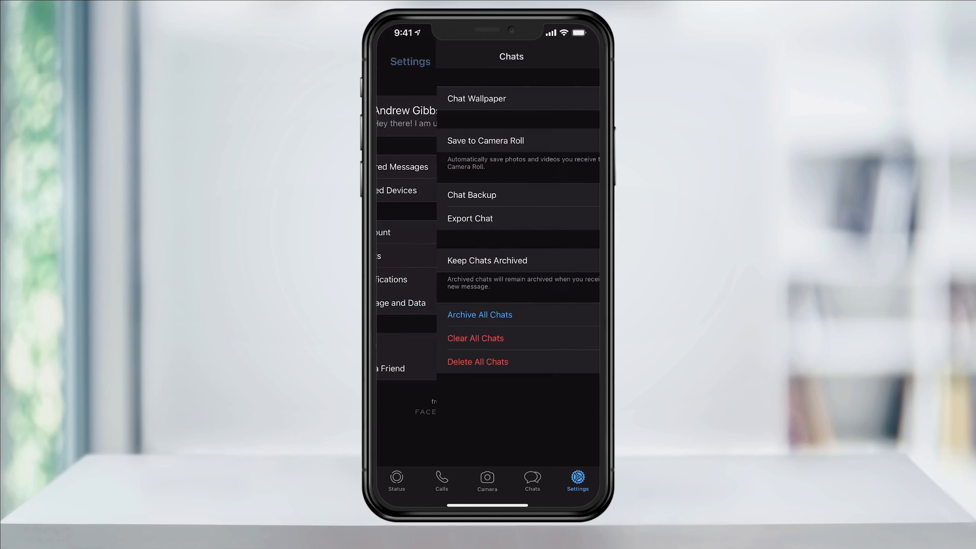
Return to Claudio's conversation and reach its Wallpaper & Sound options via contact info
click(532, 479)
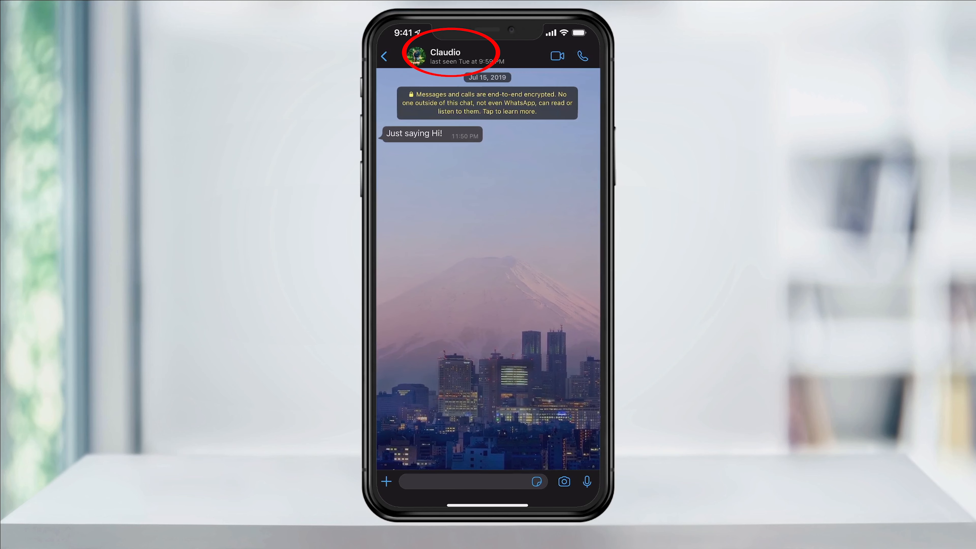
click(444, 56)
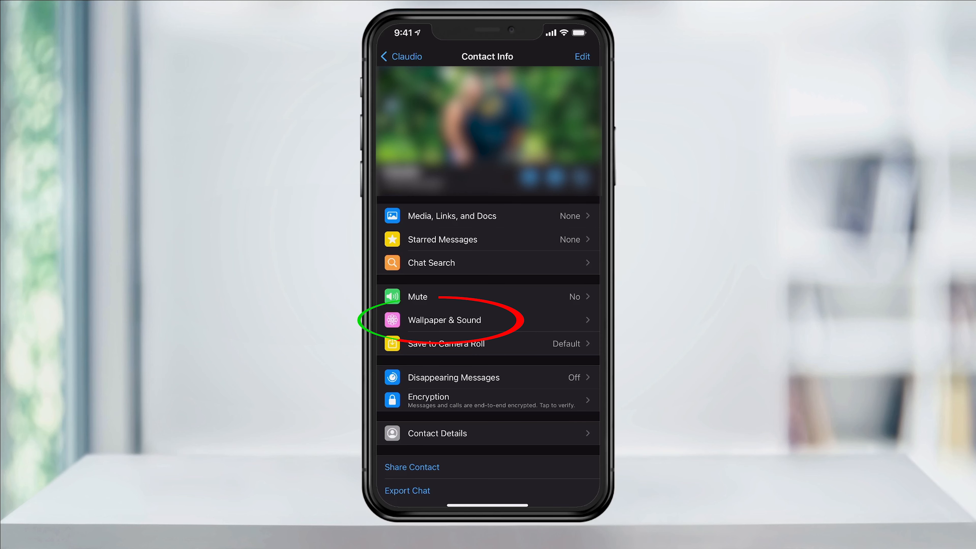
click(444, 319)
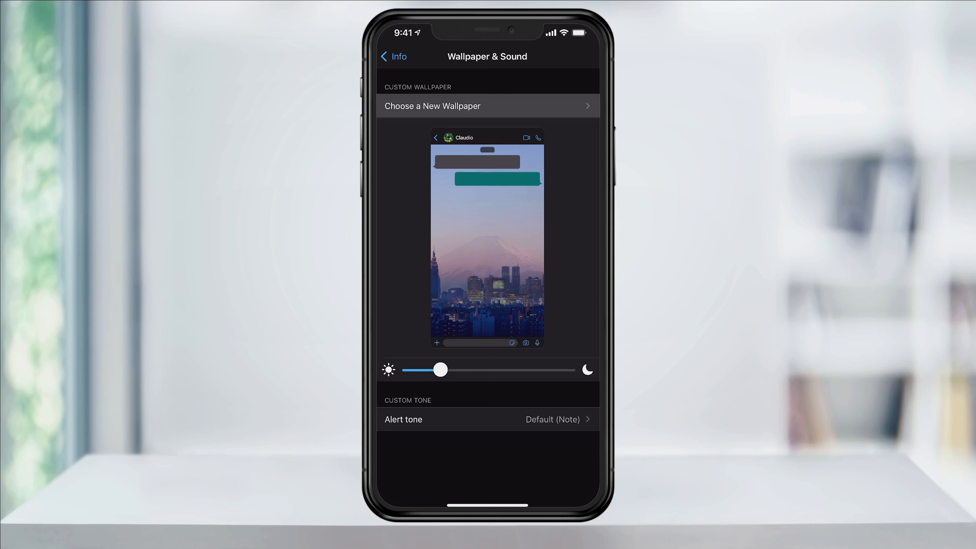
Choose the yellow flower branch on a dark background and set it as this chat's wallpaper
click(487, 105)
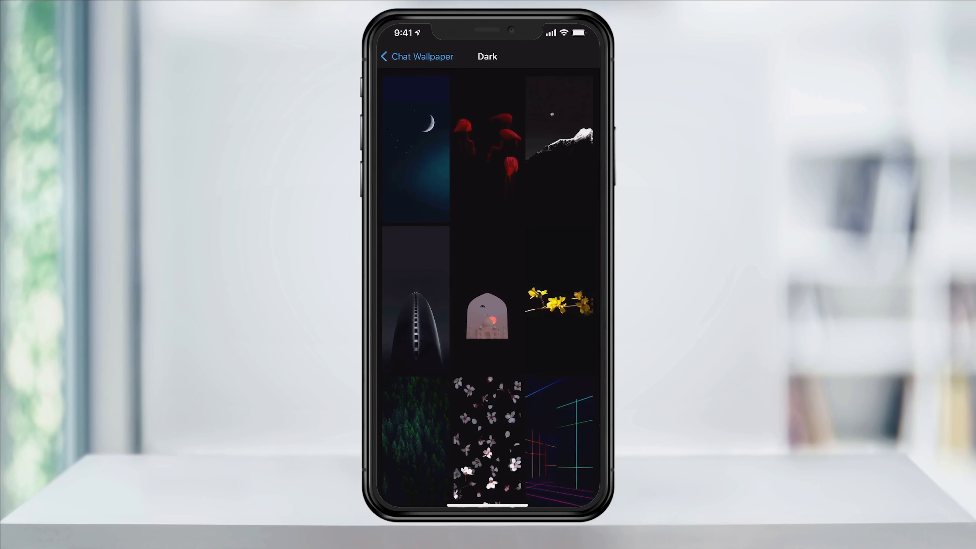
click(558, 308)
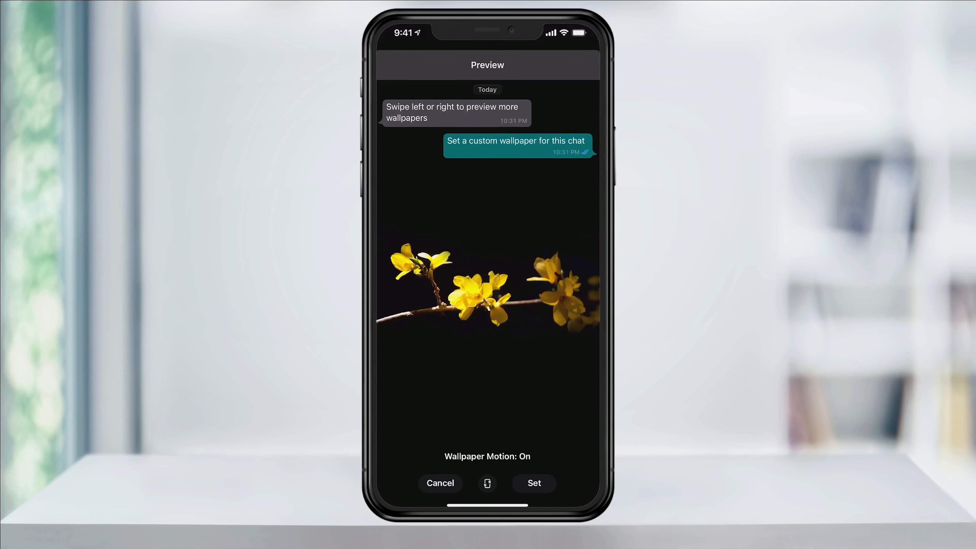
click(533, 483)
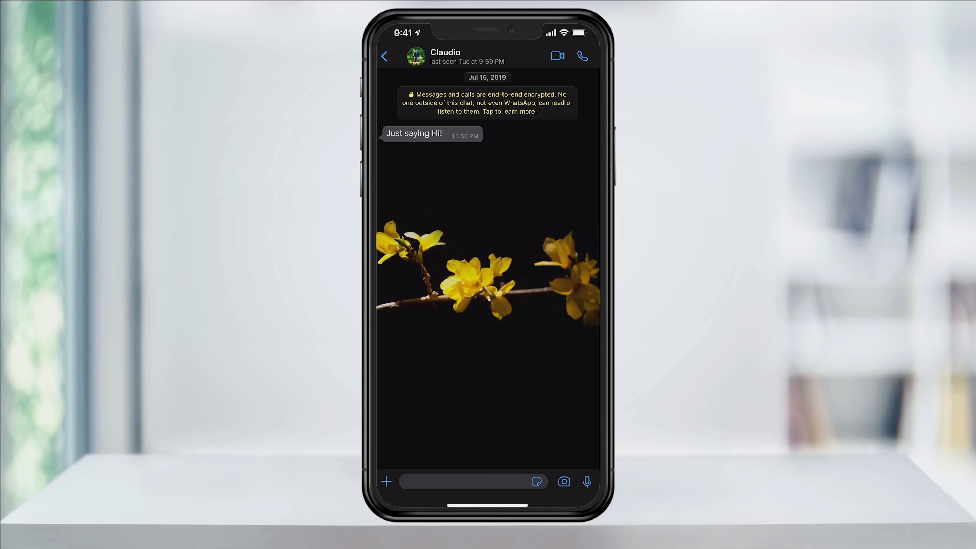